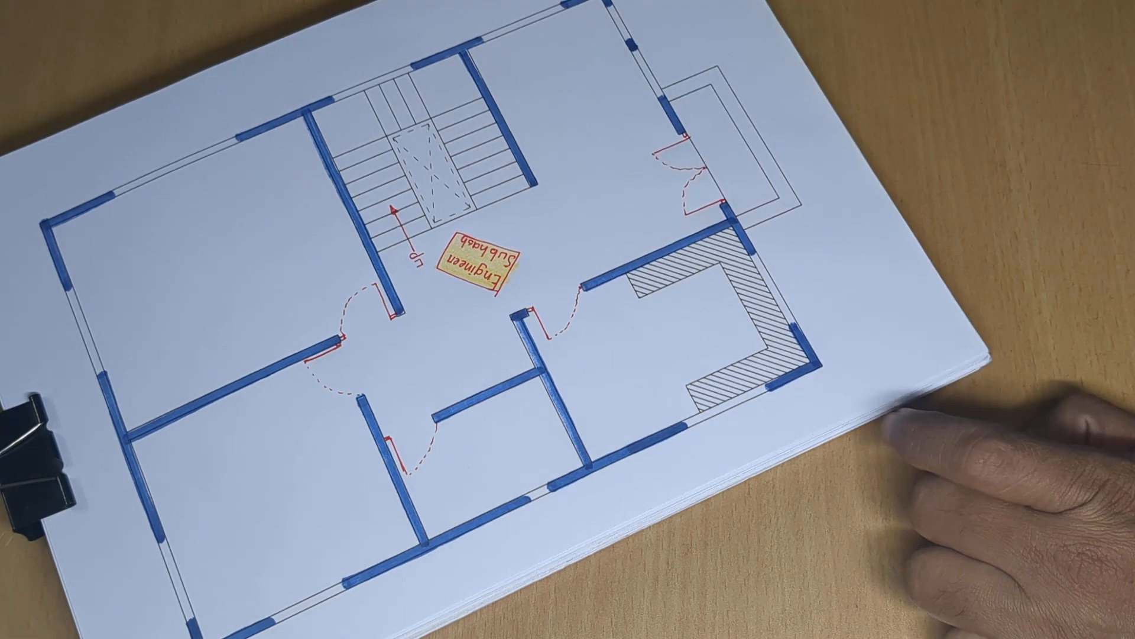
mouse_move(934, 391)
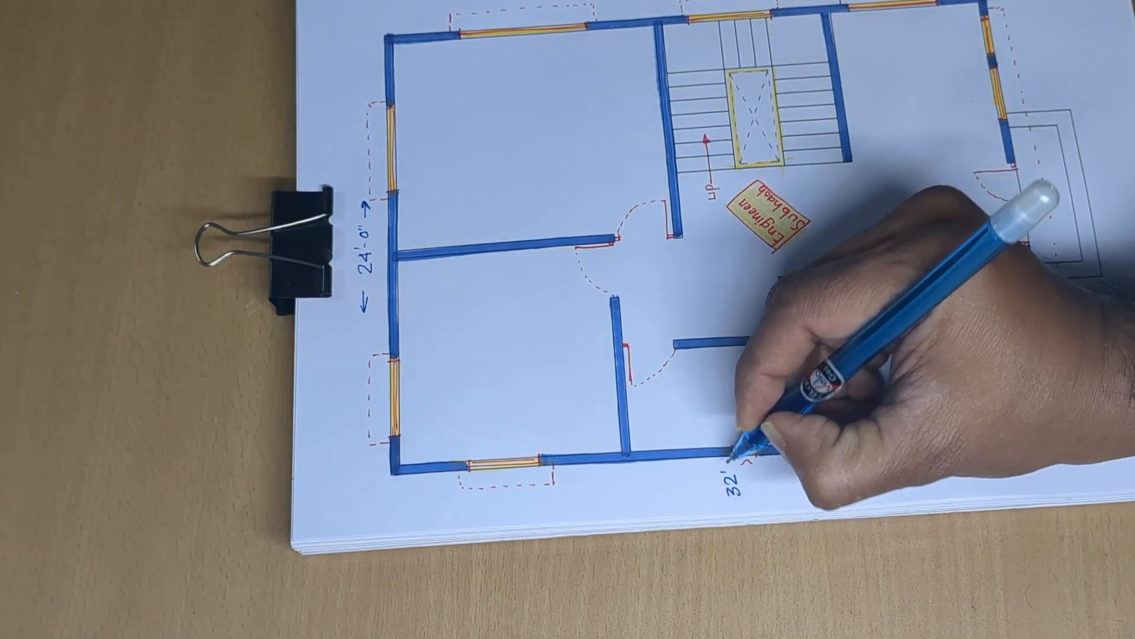
left_click_drag(738, 441, 839, 463)
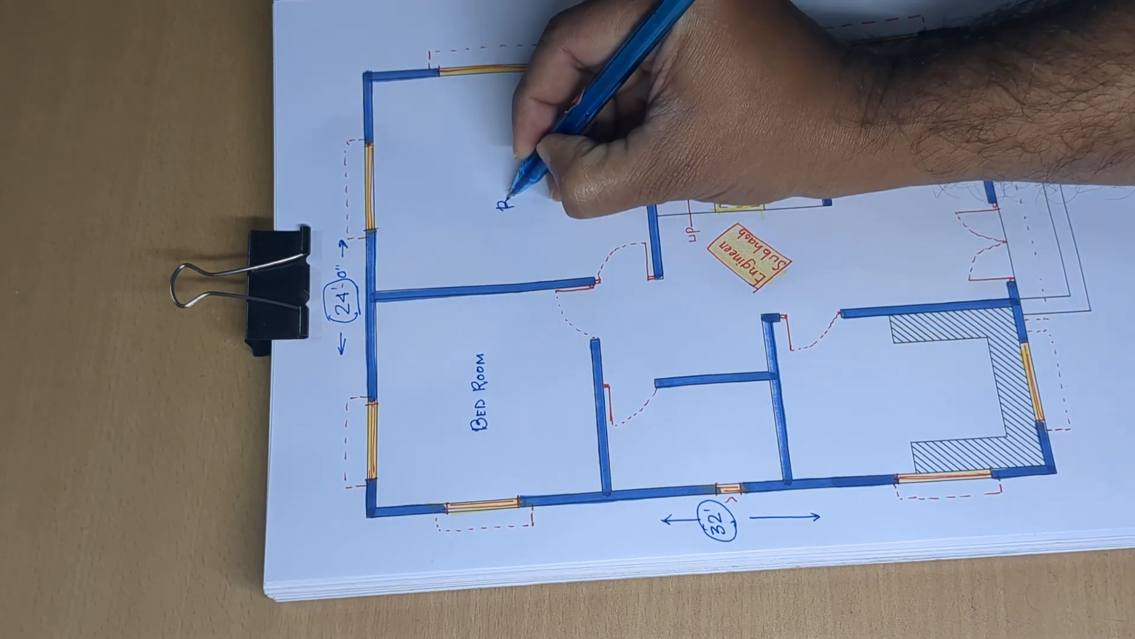
type("Bed")
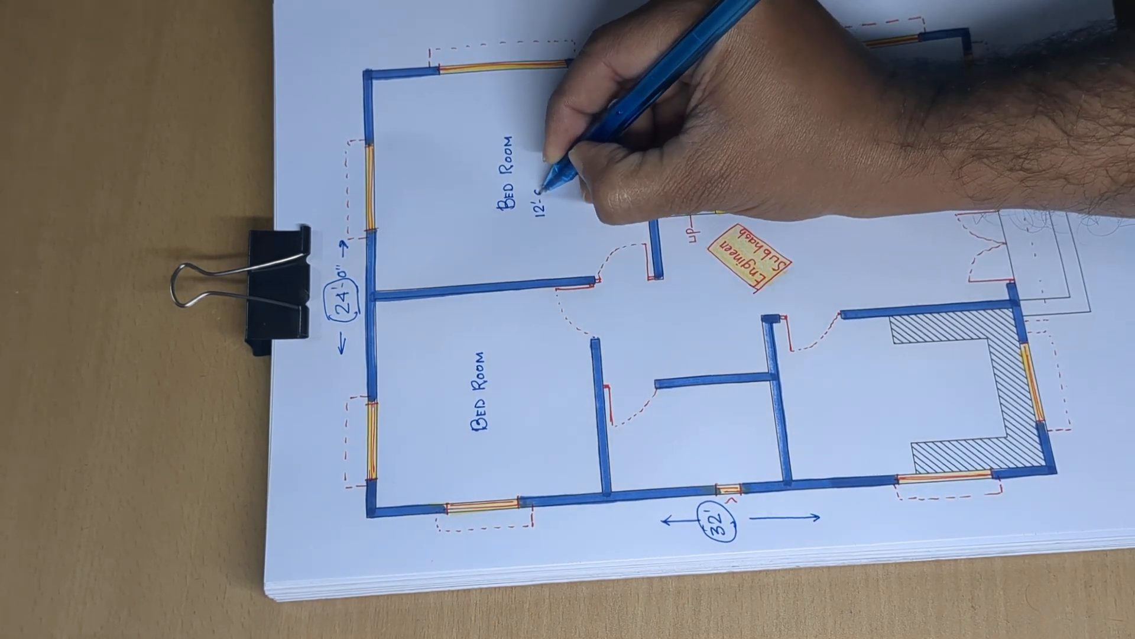
type("x 14")
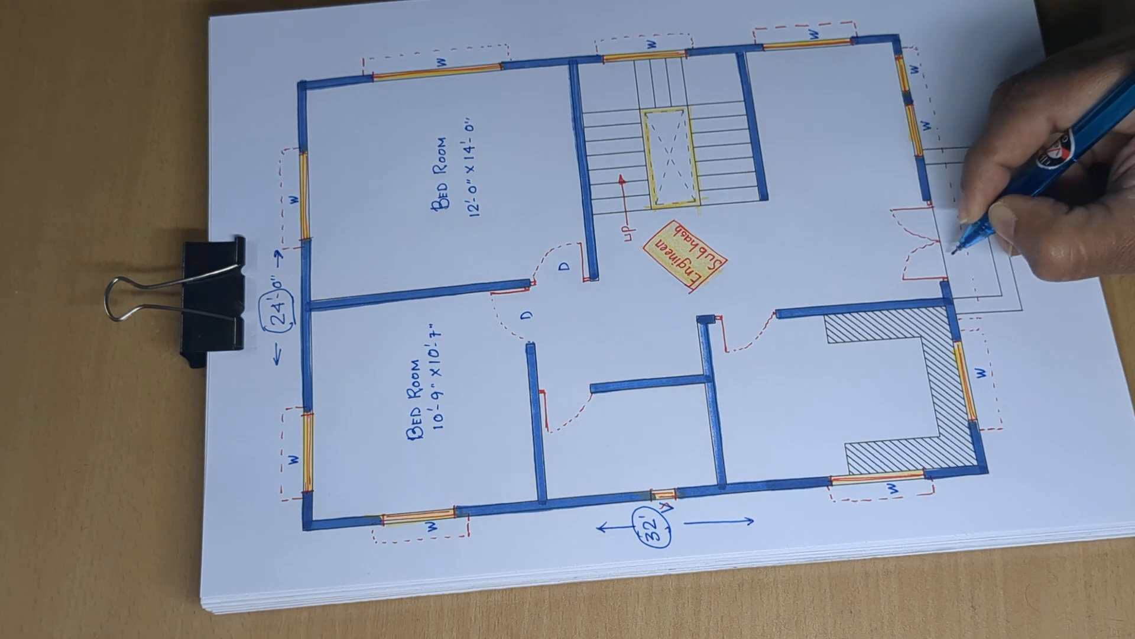
type("GA")
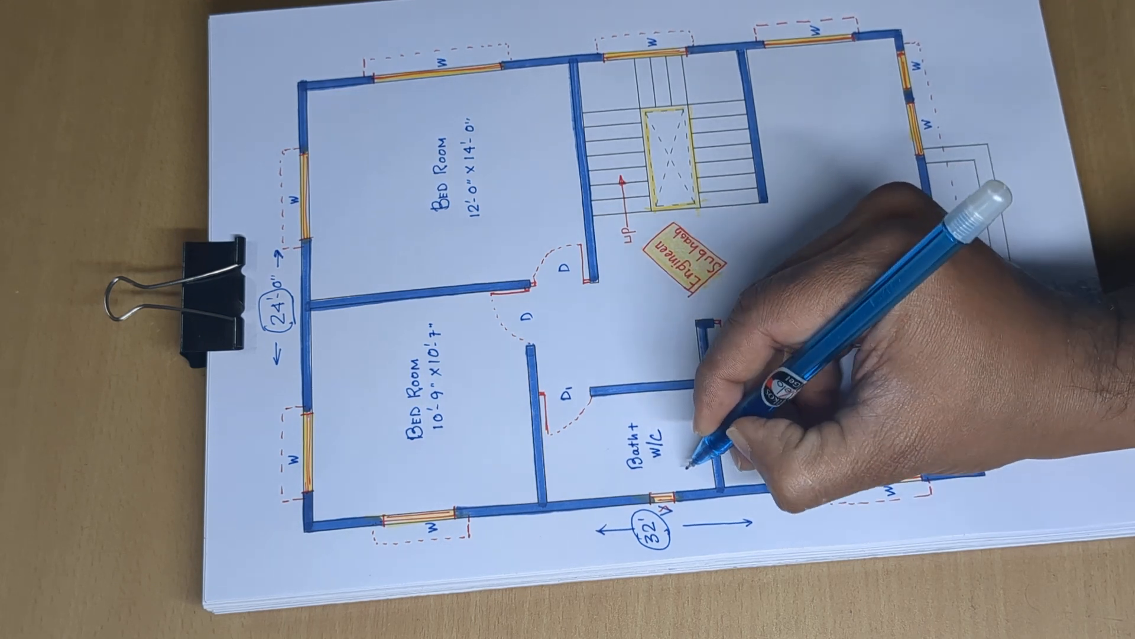
type("5'-0\"x8'-0")
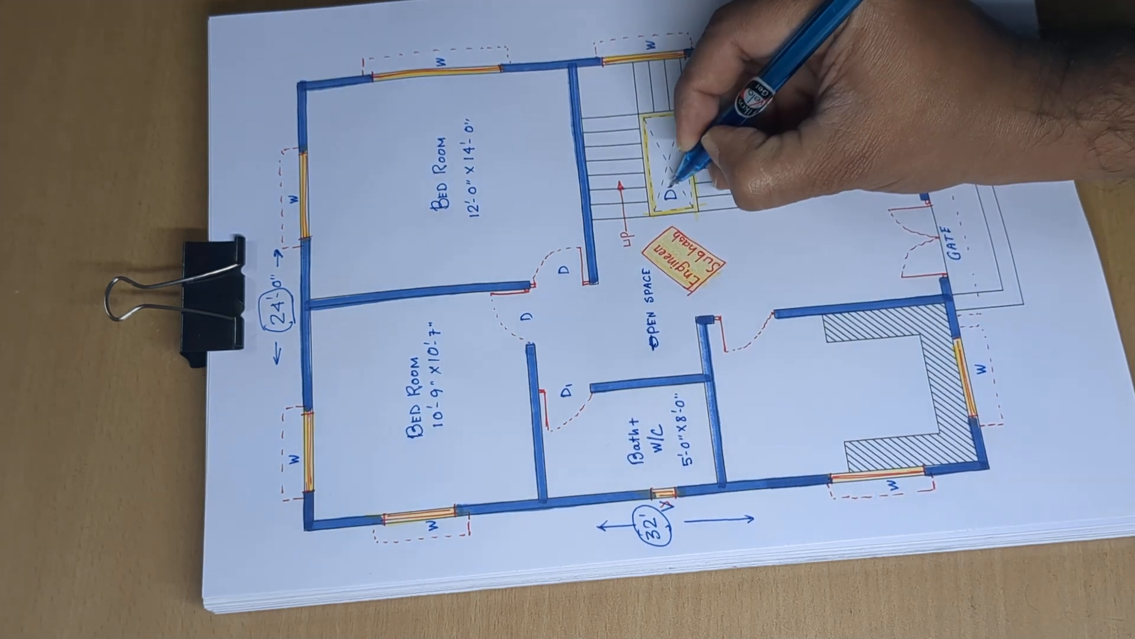
type("Dining")
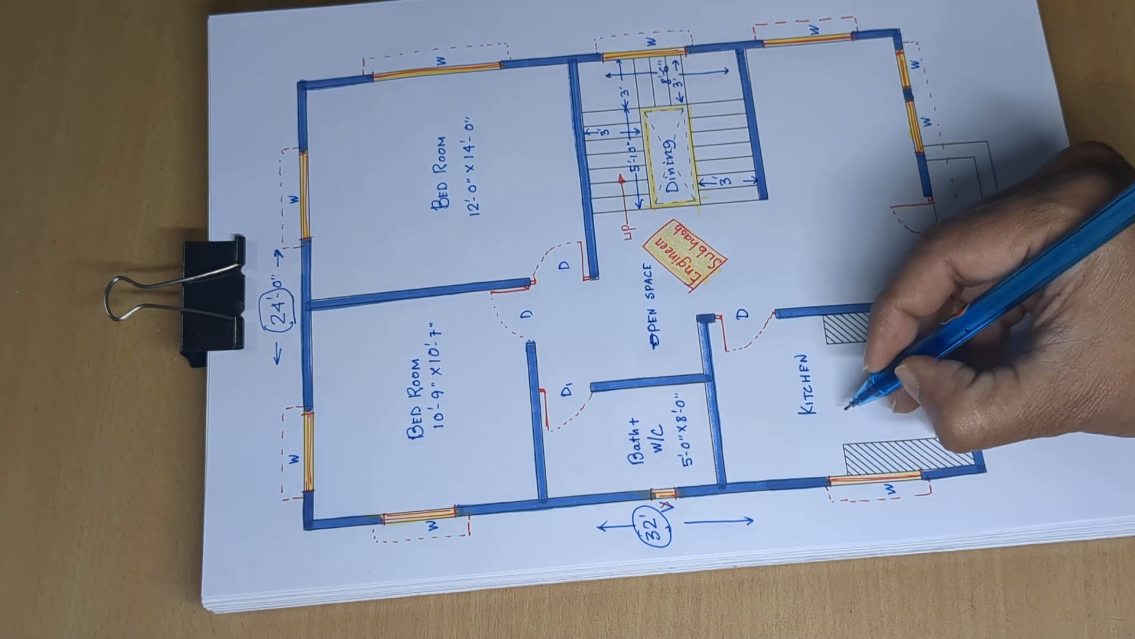
type("8'-0\"x11'-9\"")
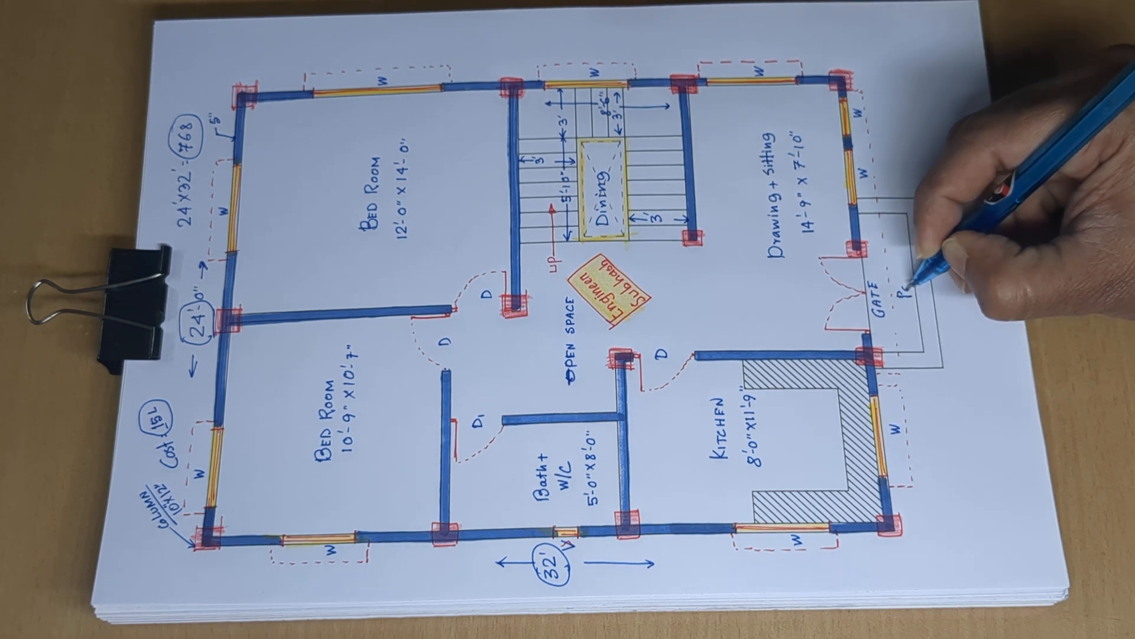
type("Porch")
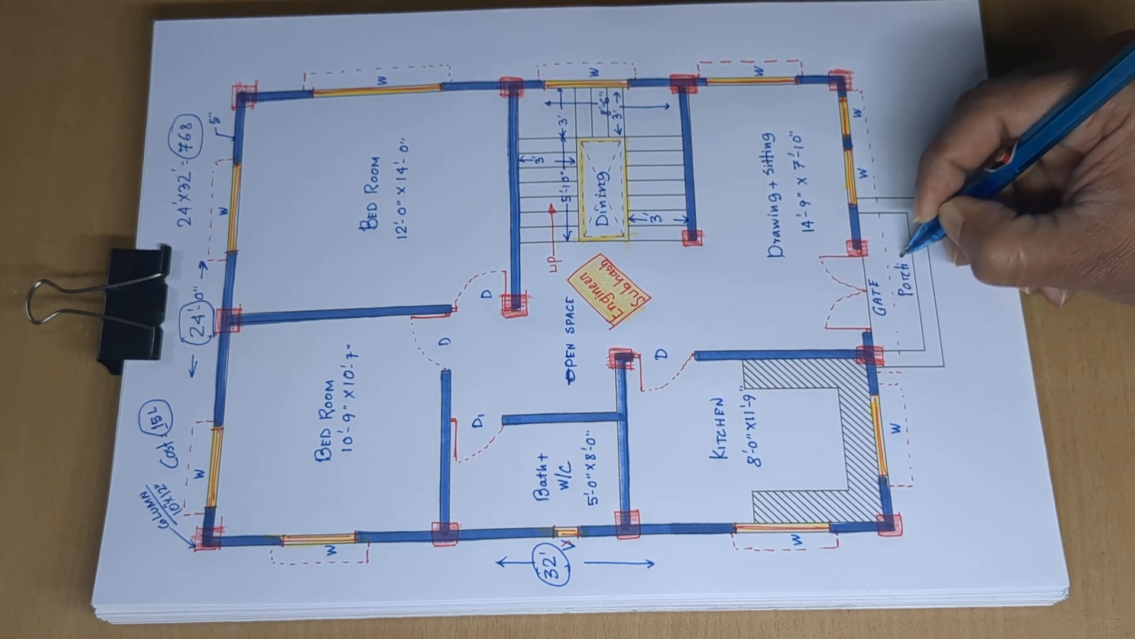